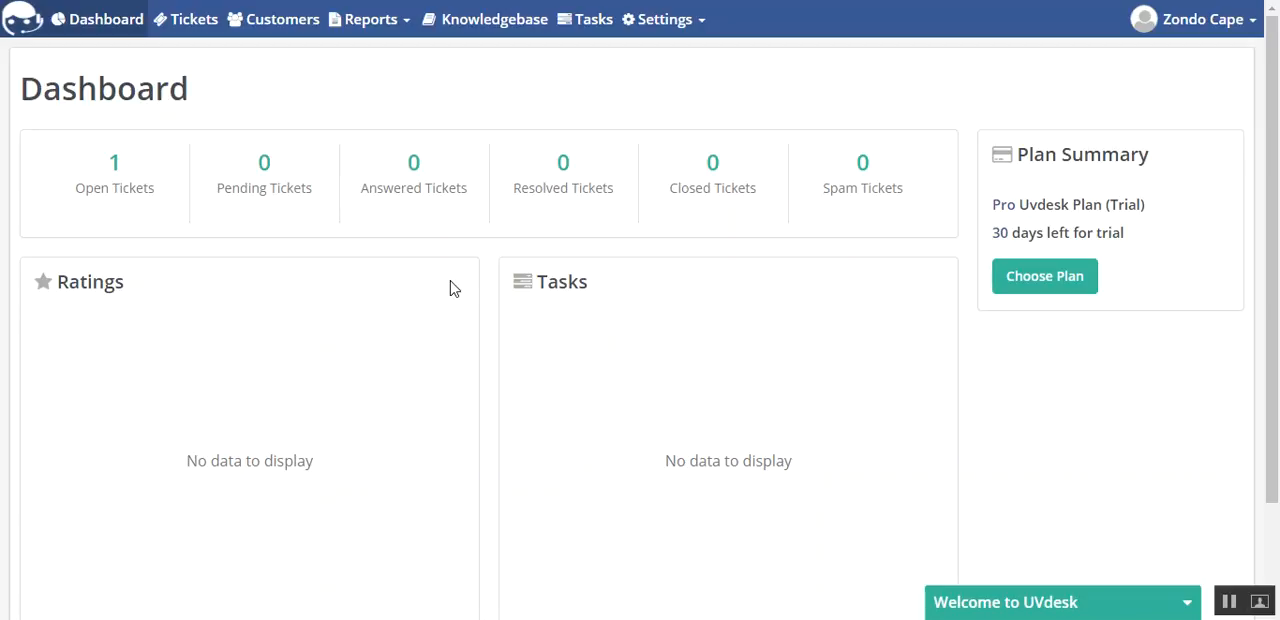
pyautogui.moveTo(438, 275)
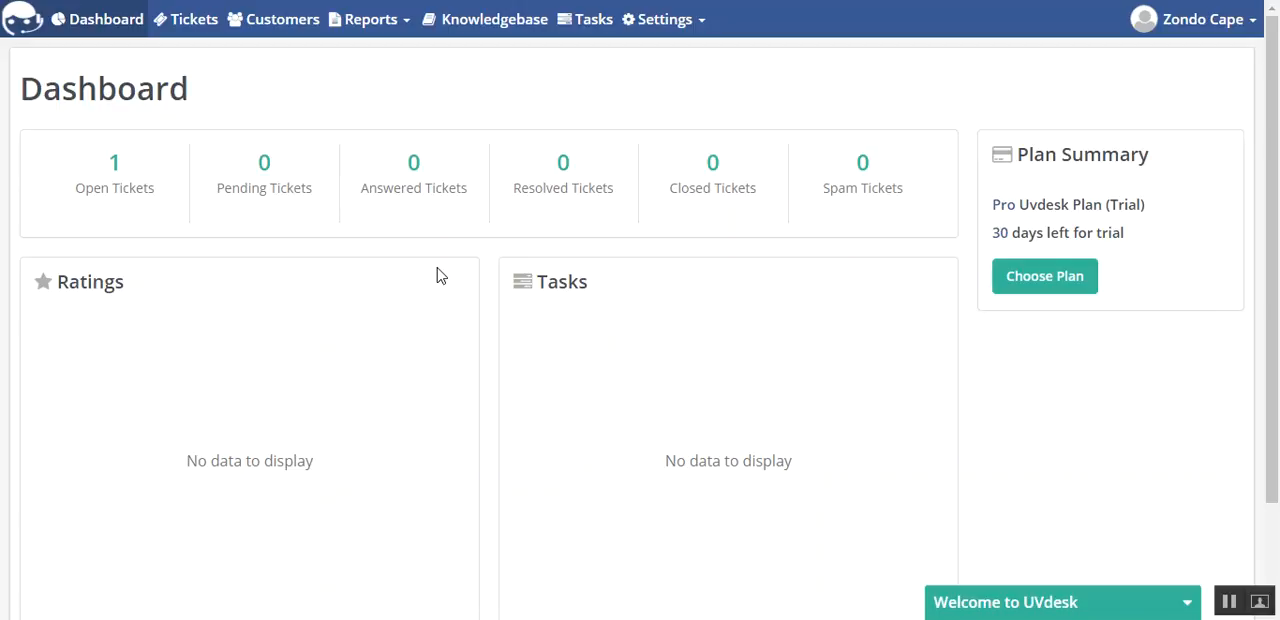
pyautogui.moveTo(576, 122)
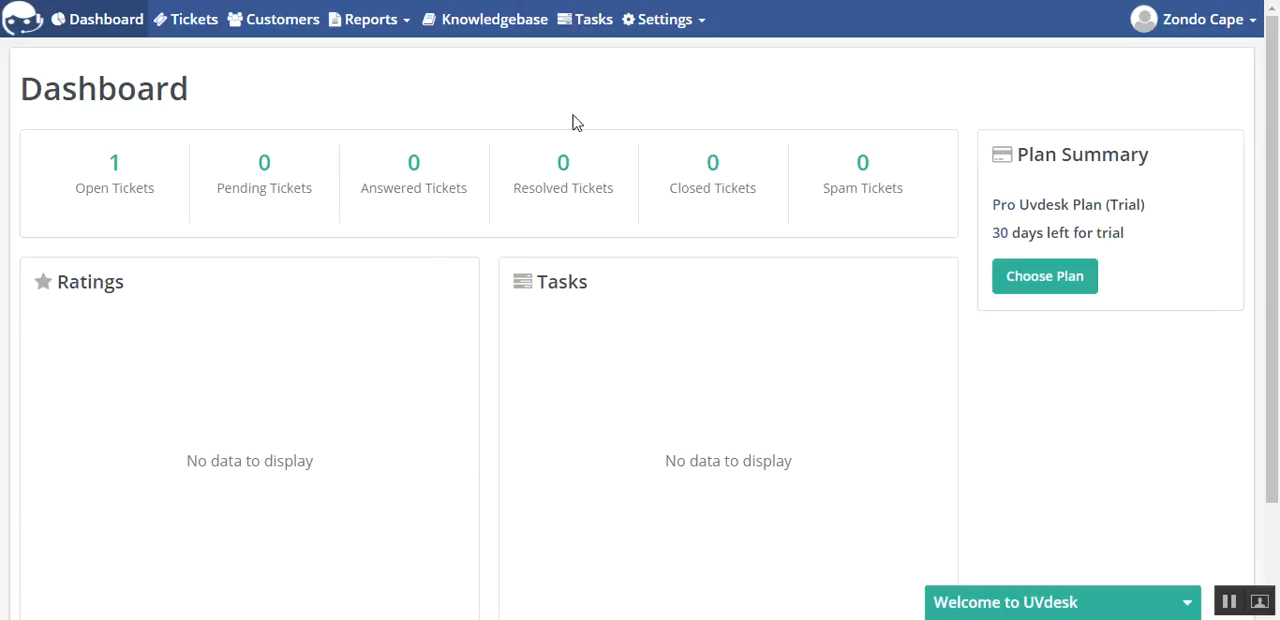
# Go to the Mailbox area of UVdesk settings from the top-bar Settings menu
pyautogui.click(663, 19)
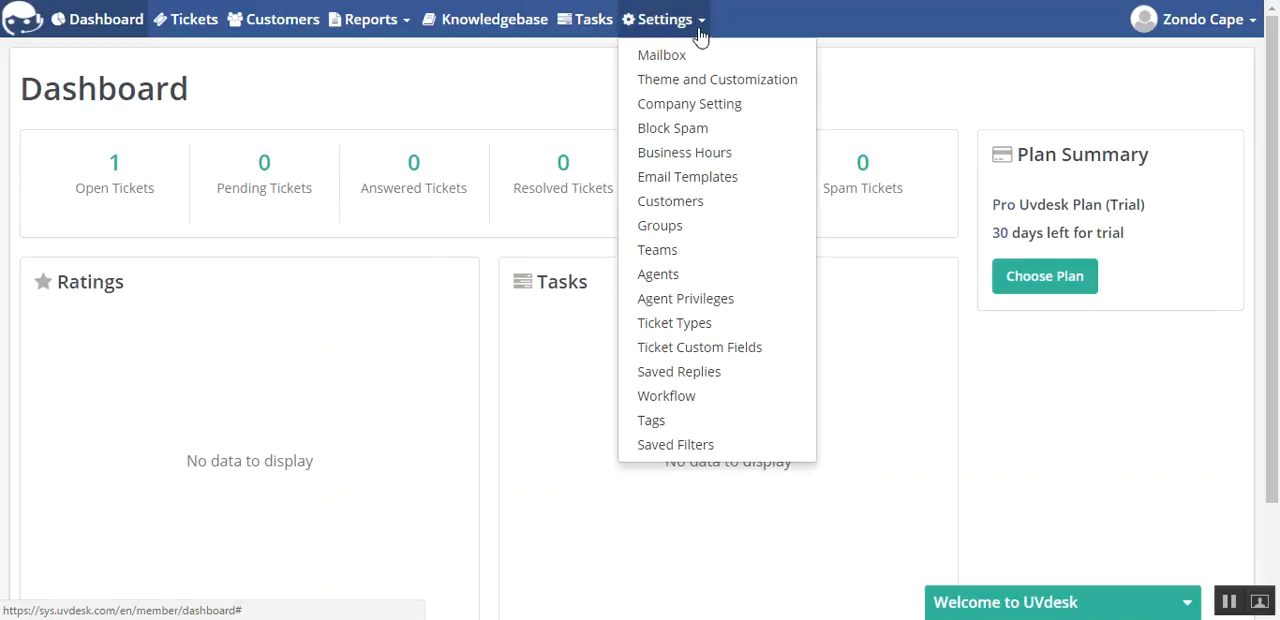
pyautogui.moveTo(675, 445)
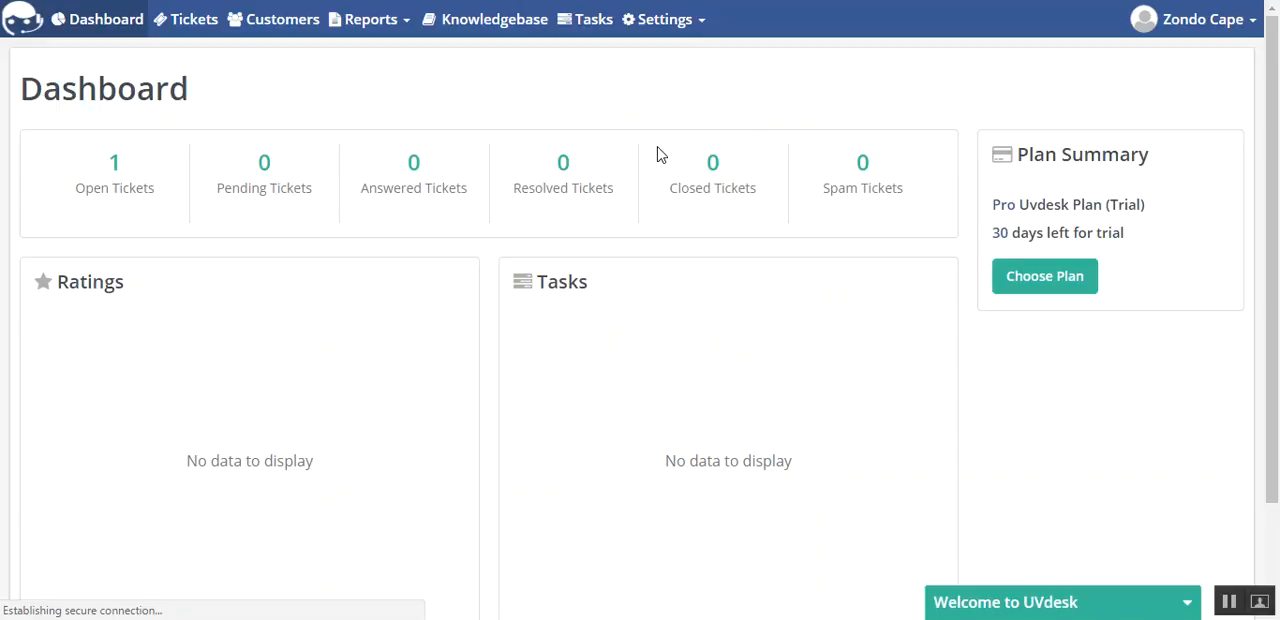
pyautogui.click(663, 19)
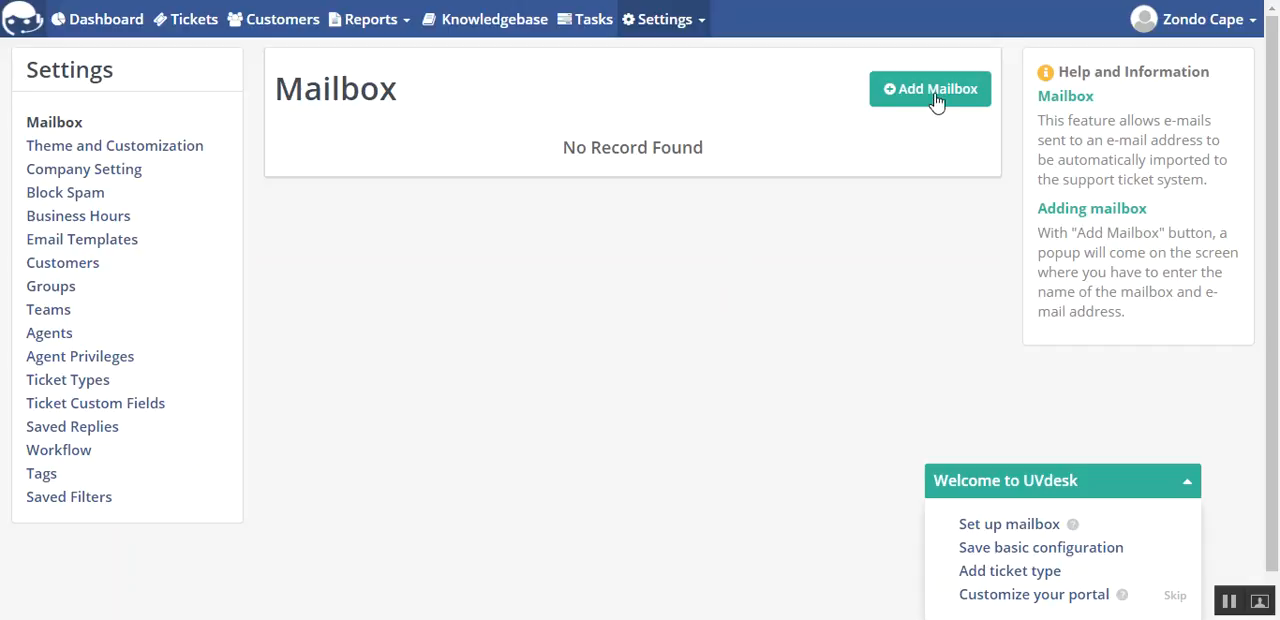
# Add a mailbox named 'Support sales' using the suggested Gmail address and submit it with Next
pyautogui.click(929, 89)
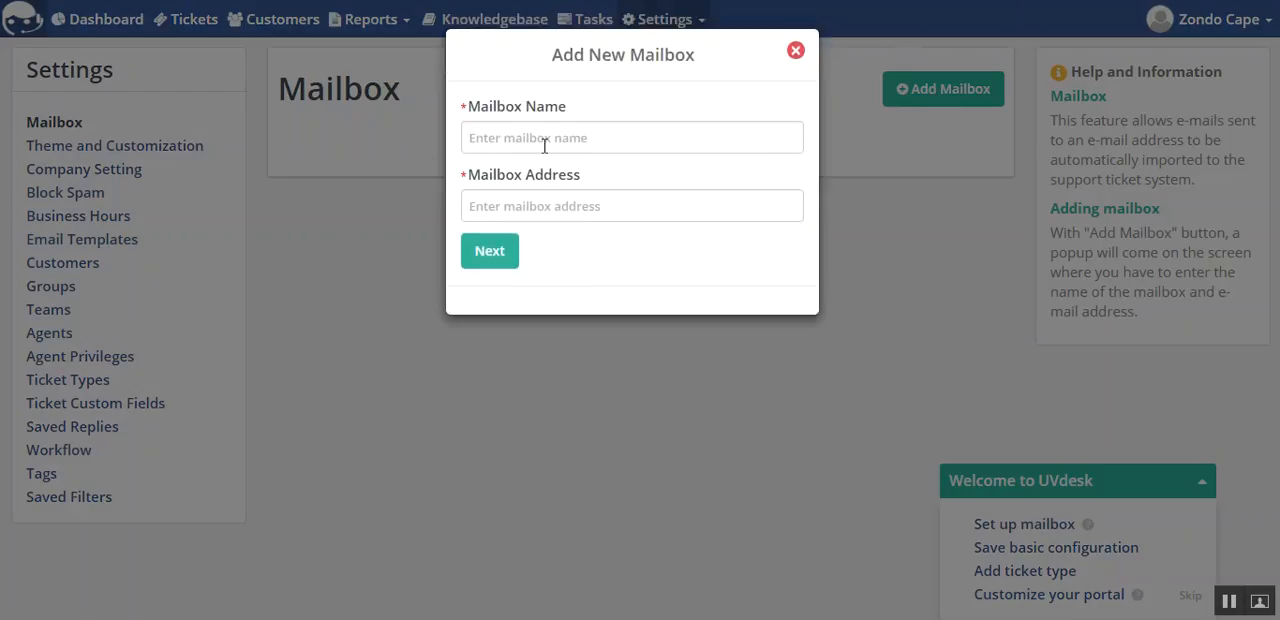
pyautogui.click(489, 250)
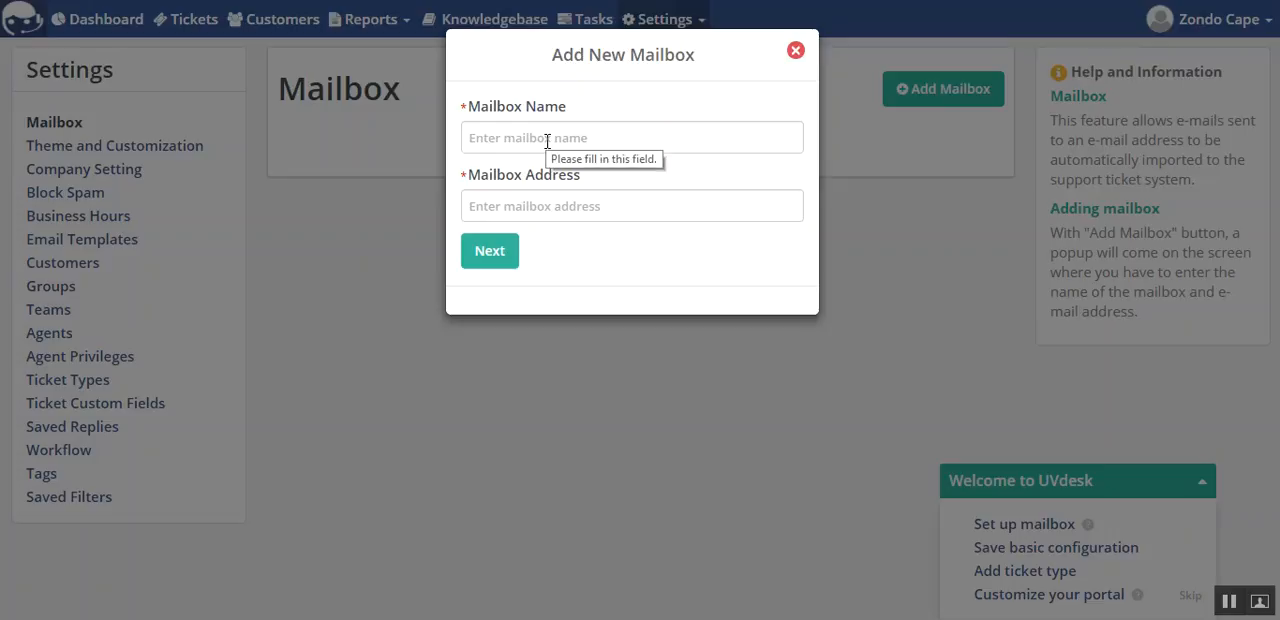
pyautogui.click(631, 137)
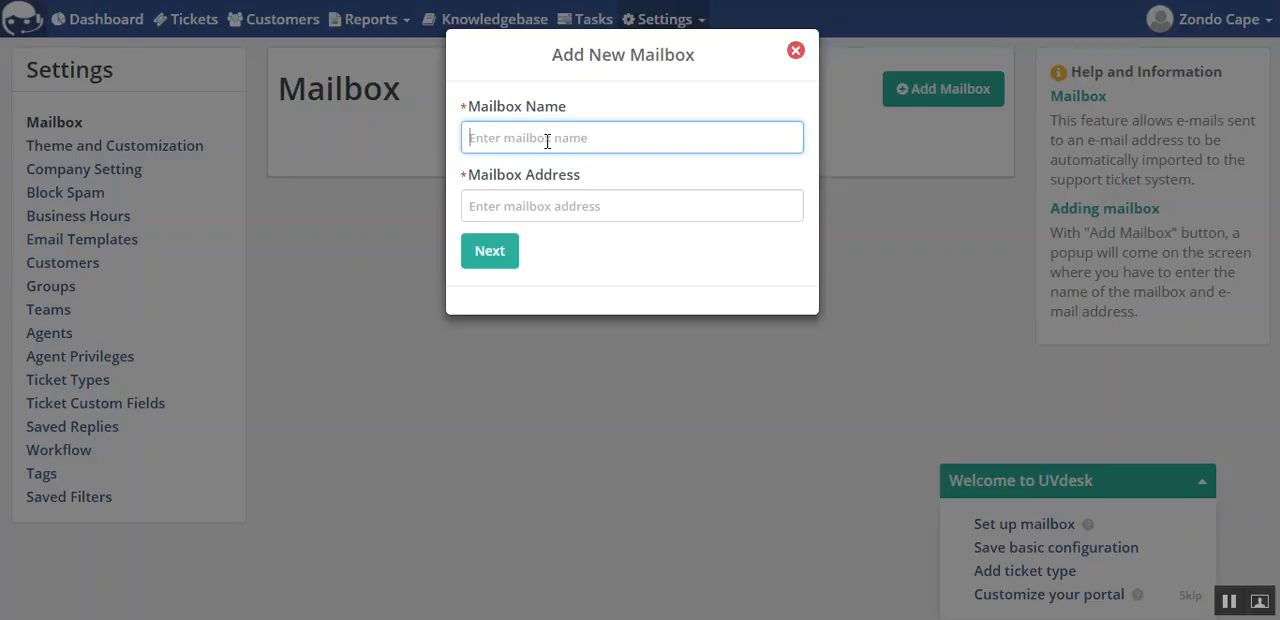
pyautogui.write('Su')
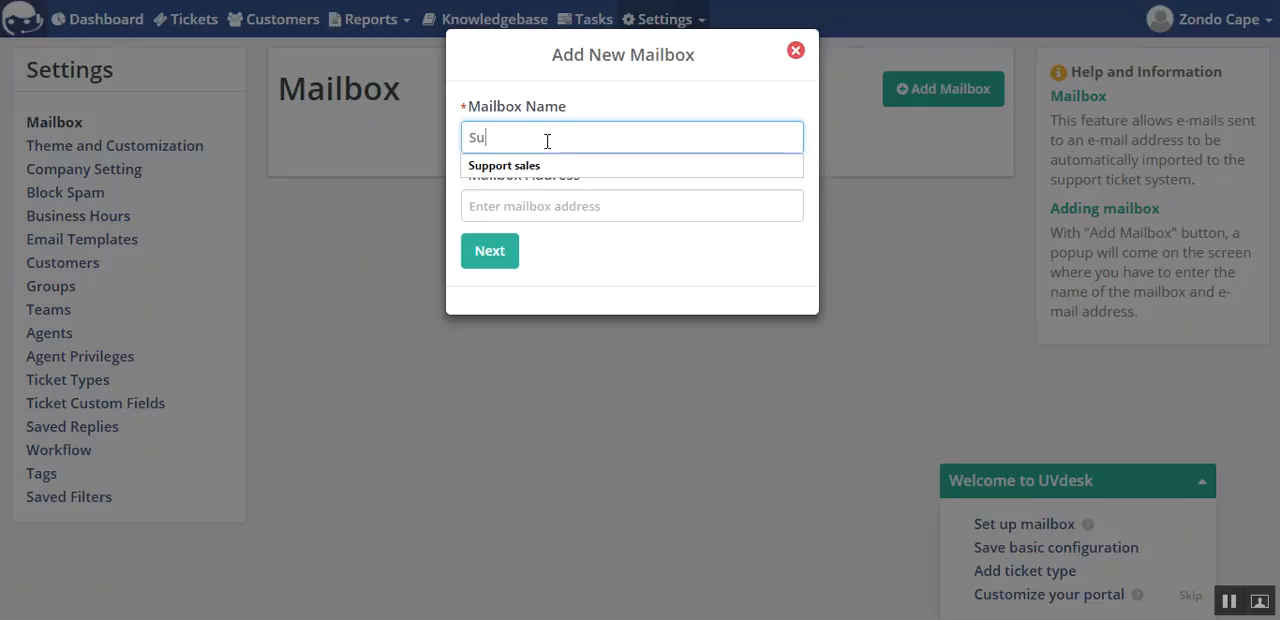
pyautogui.write('pport sales')
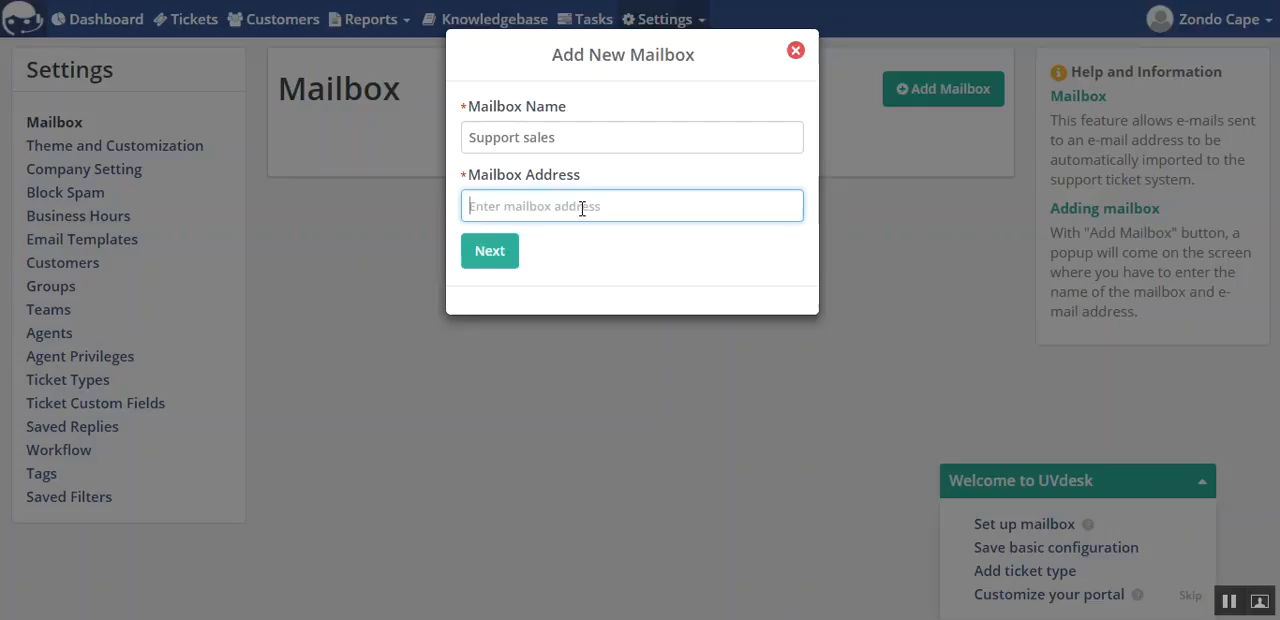
pyautogui.write('zondo')
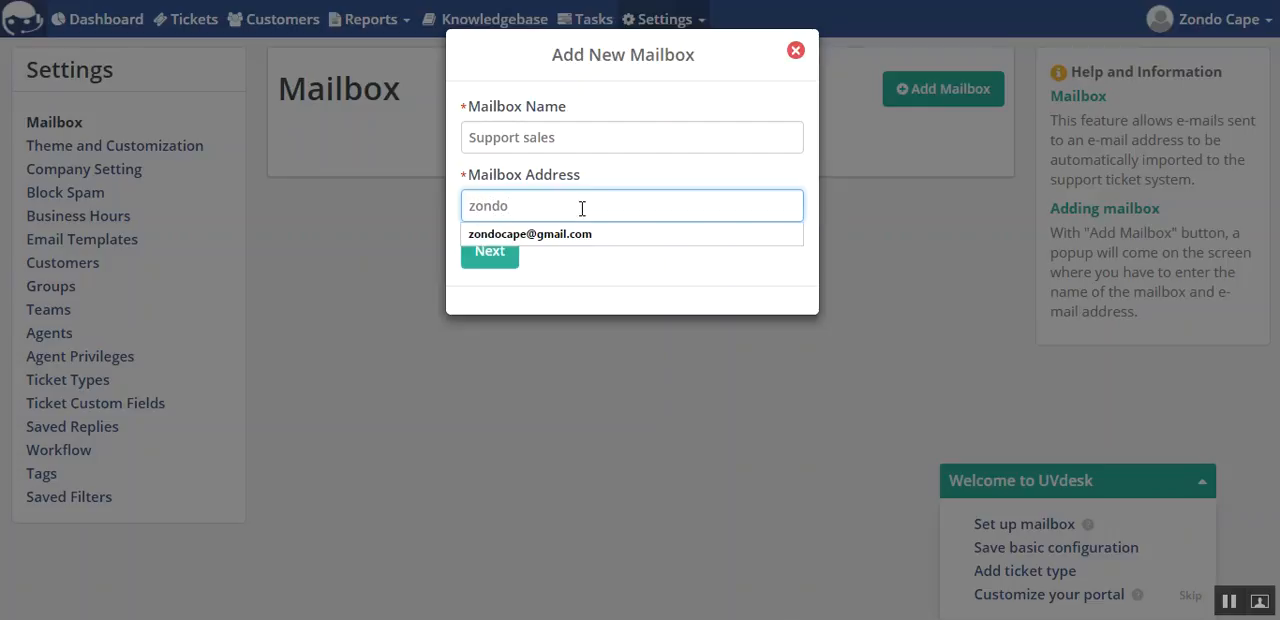
pyautogui.press('Backspace')
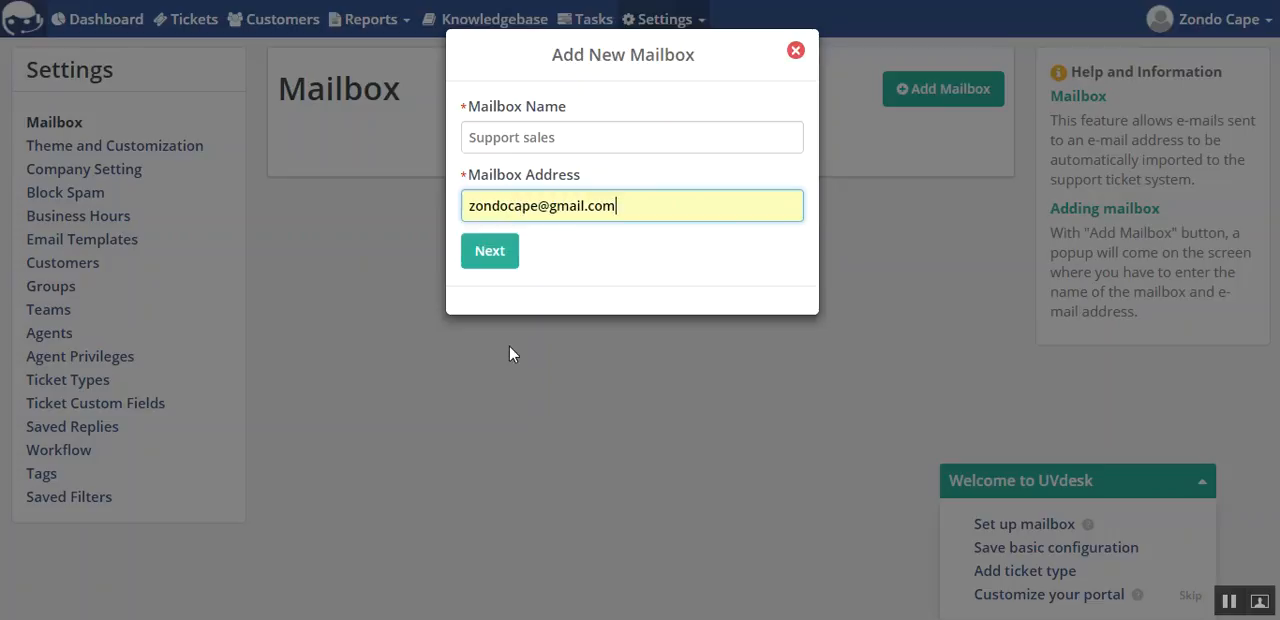
pyautogui.click(489, 250)
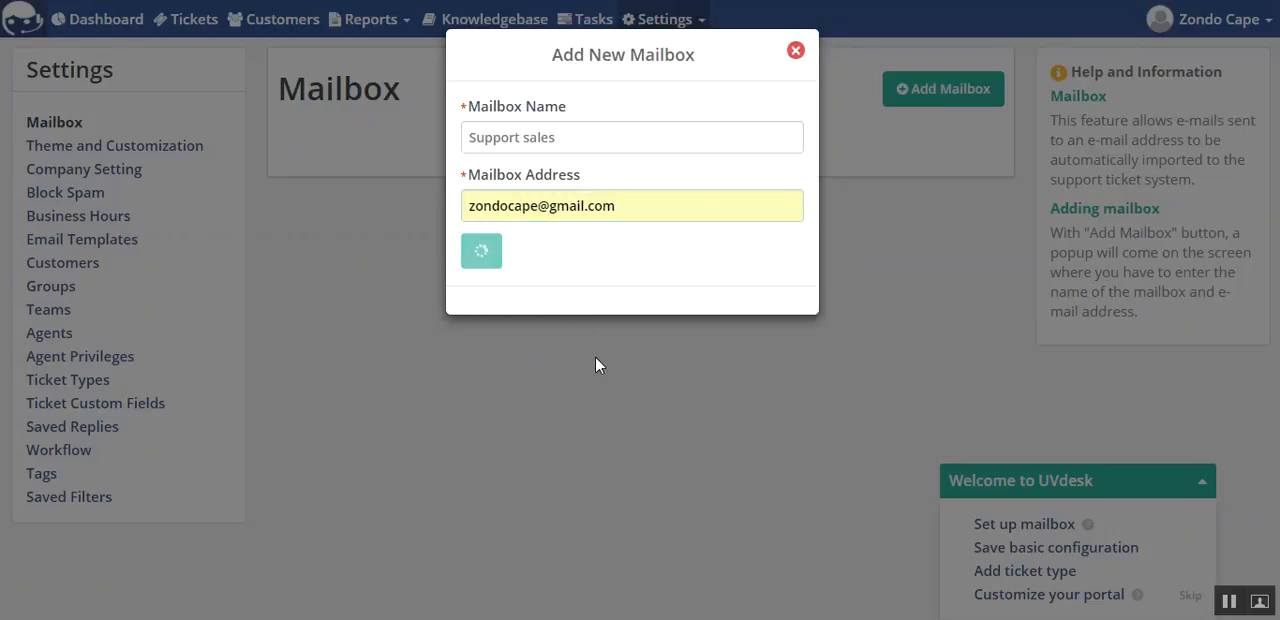
# Confirm creation so the Mailbox Created popup shows the forwarding address for Support sales
pyautogui.click(481, 250)
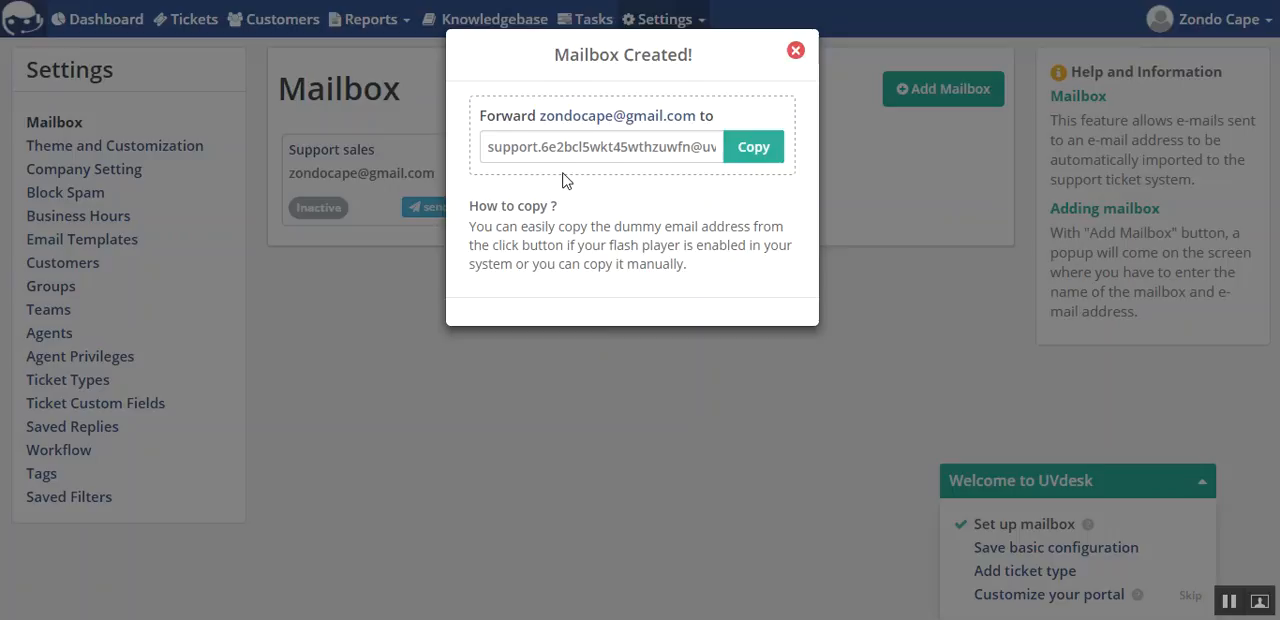
pyautogui.moveTo(635, 173)
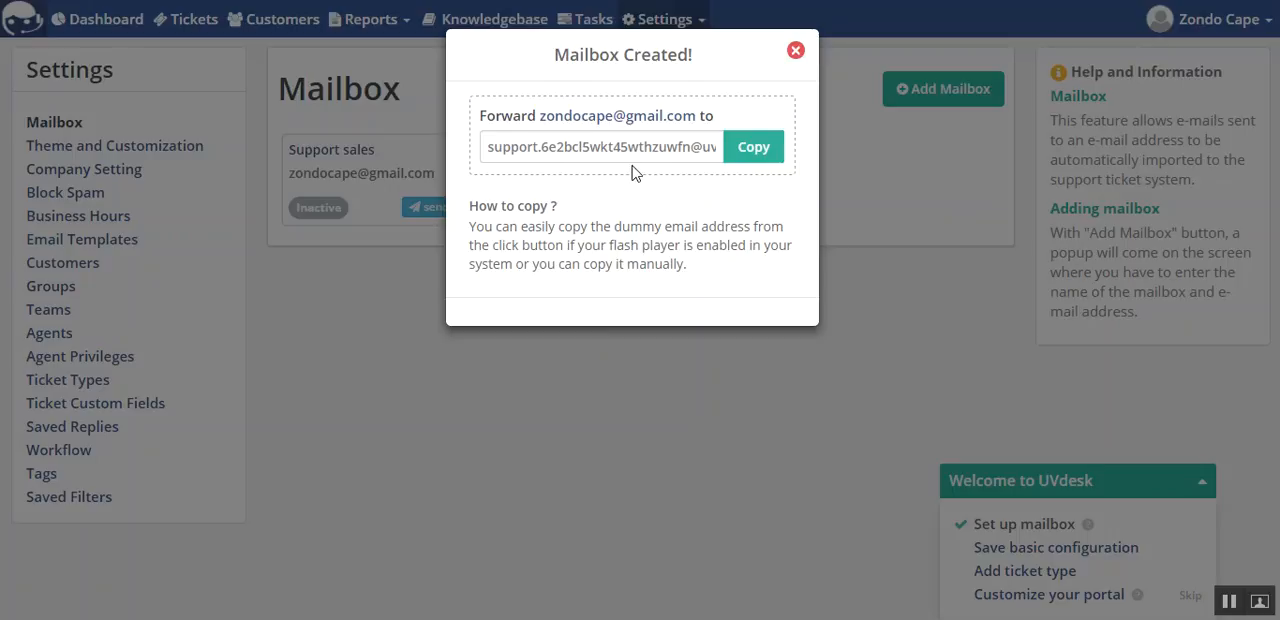
pyautogui.moveTo(645, 161)
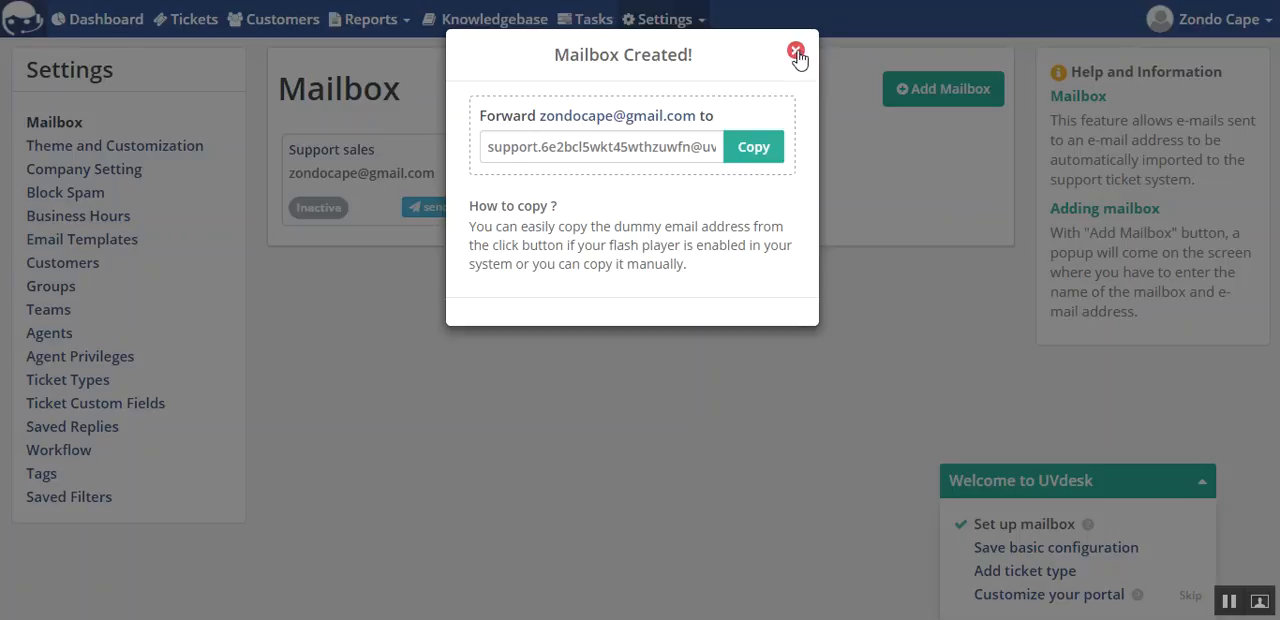
# Dismiss the Mailbox Created popup and send a test mail from the Support sales card
pyautogui.click(795, 52)
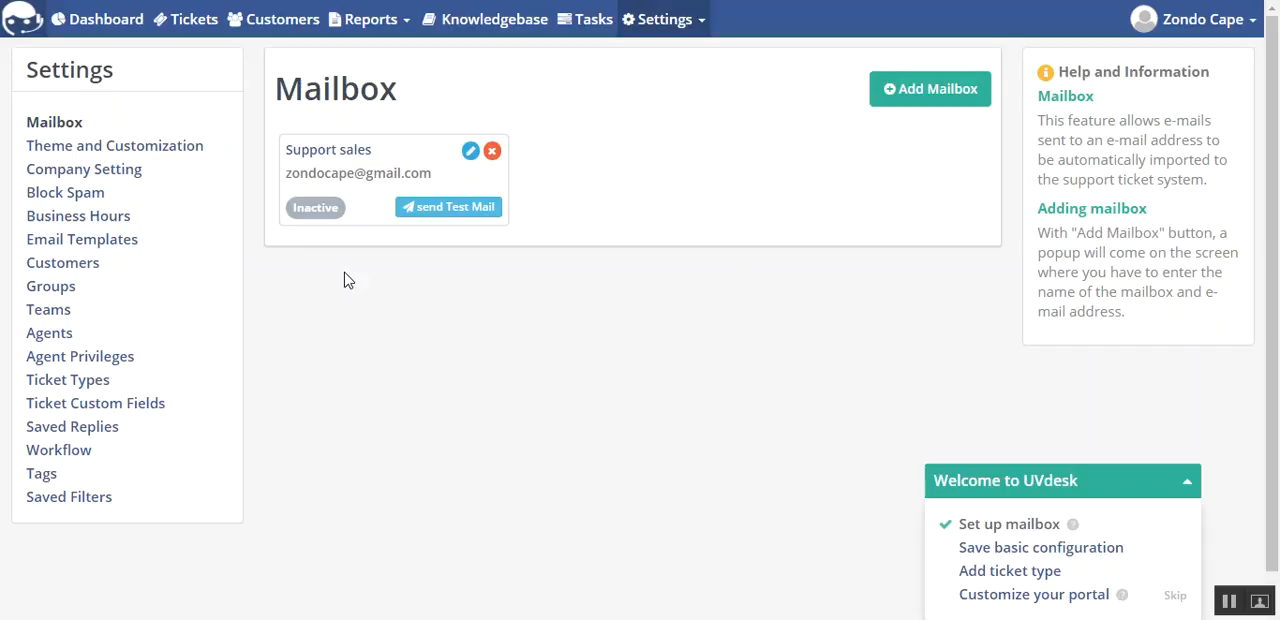
pyautogui.moveTo(407, 240)
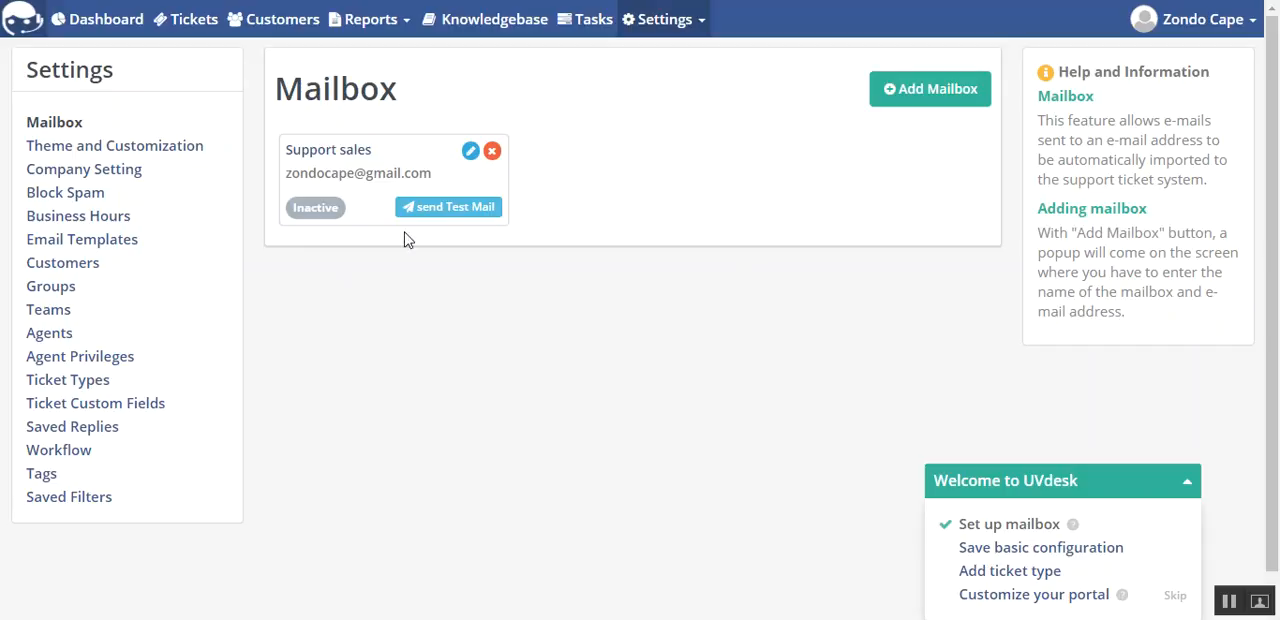
pyautogui.moveTo(478, 207)
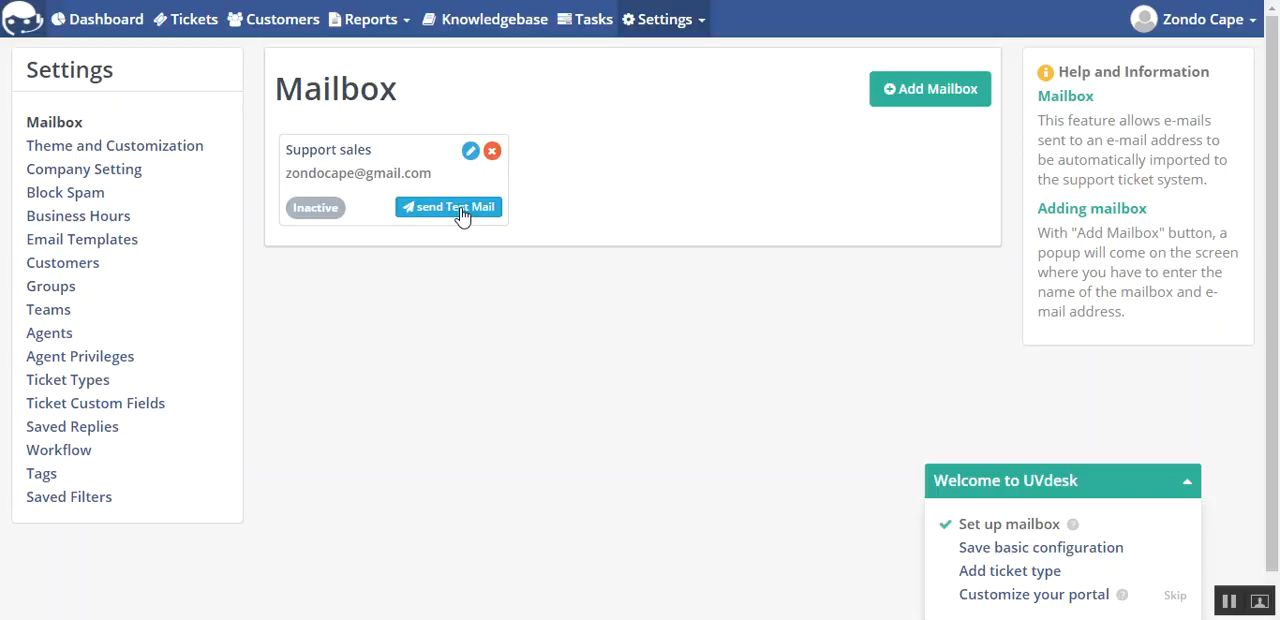
pyautogui.click(448, 207)
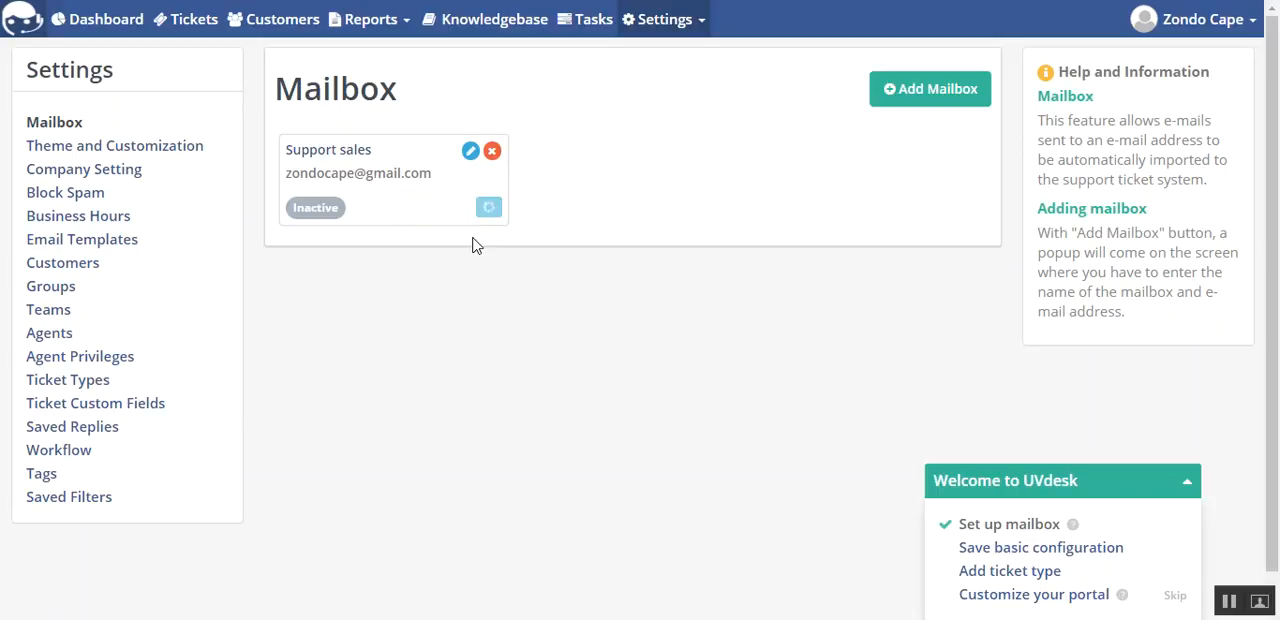
pyautogui.moveTo(483, 243)
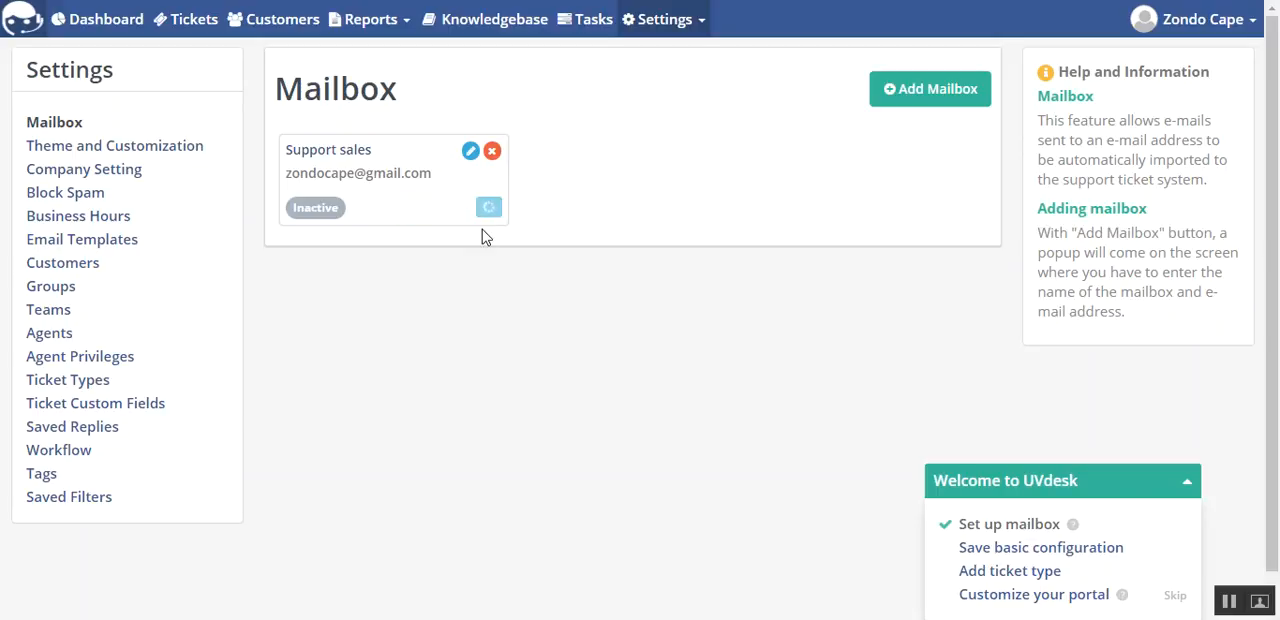
pyautogui.moveTo(1255, 565)
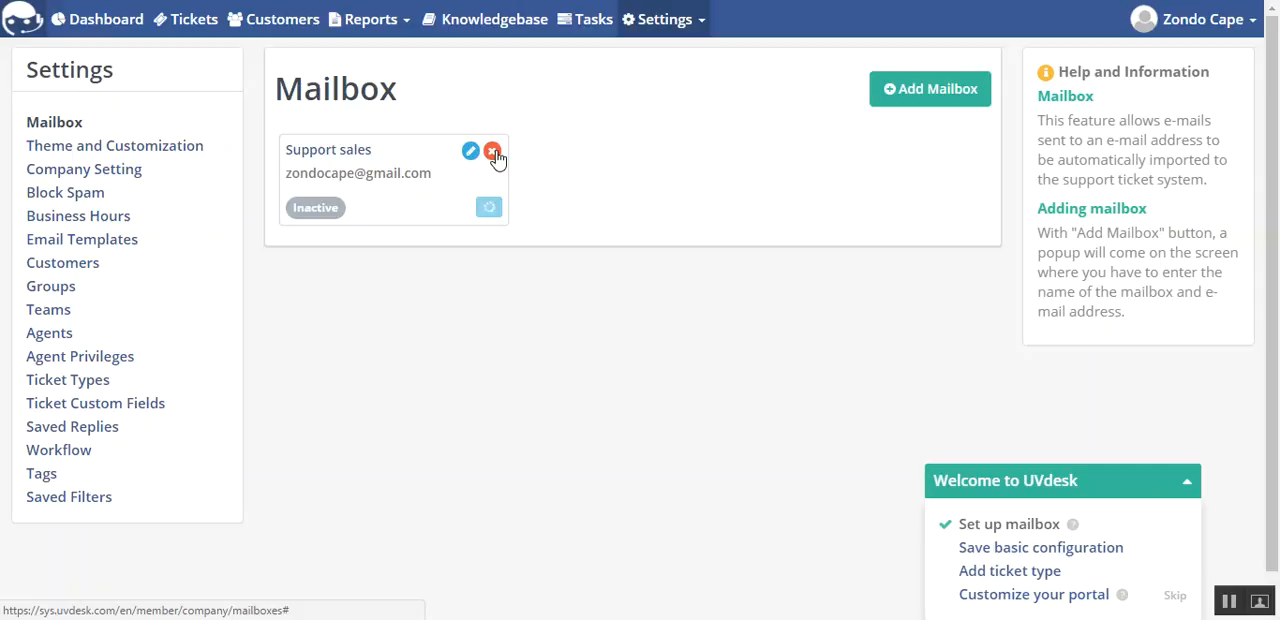
pyautogui.moveTo(470, 152)
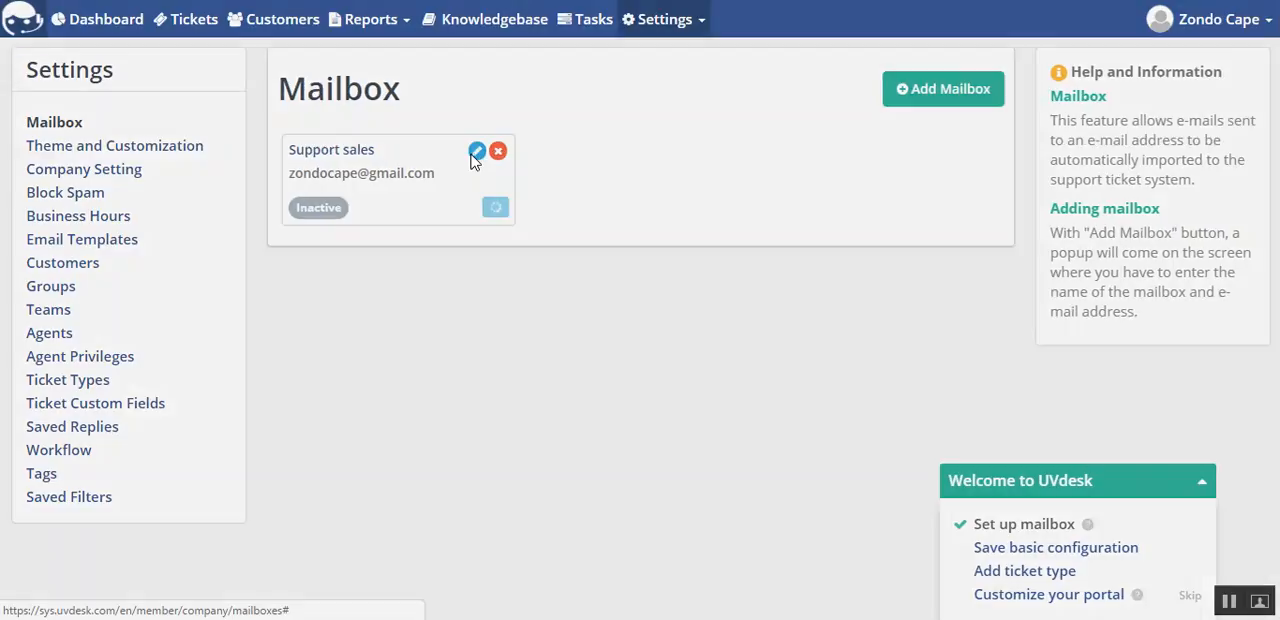
# Review the Support sales mailbox fields in Update Mailbox, then go to that mailbox's tickets
pyautogui.click(477, 151)
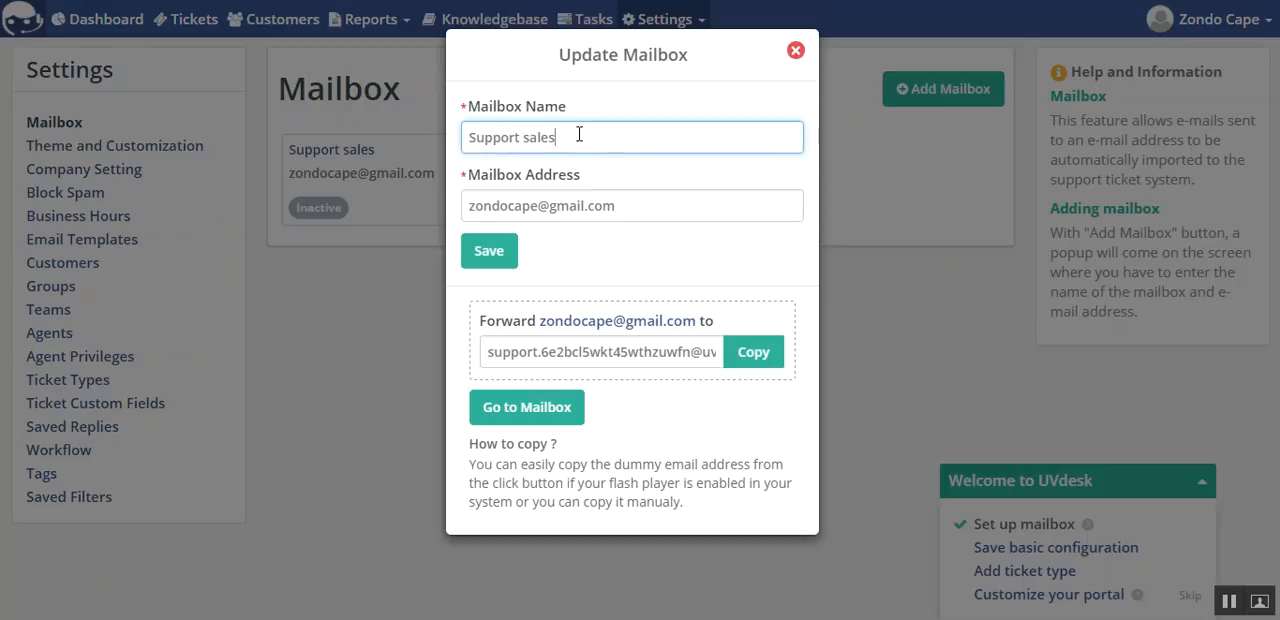
pyautogui.click(640, 205)
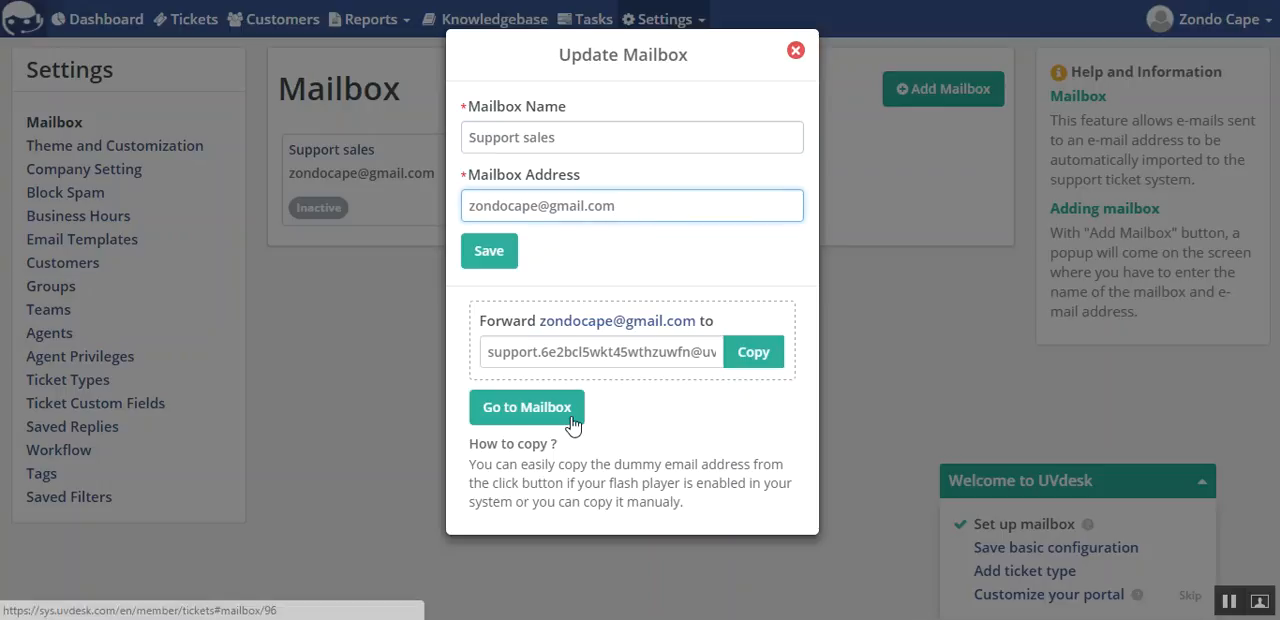
pyautogui.click(795, 50)
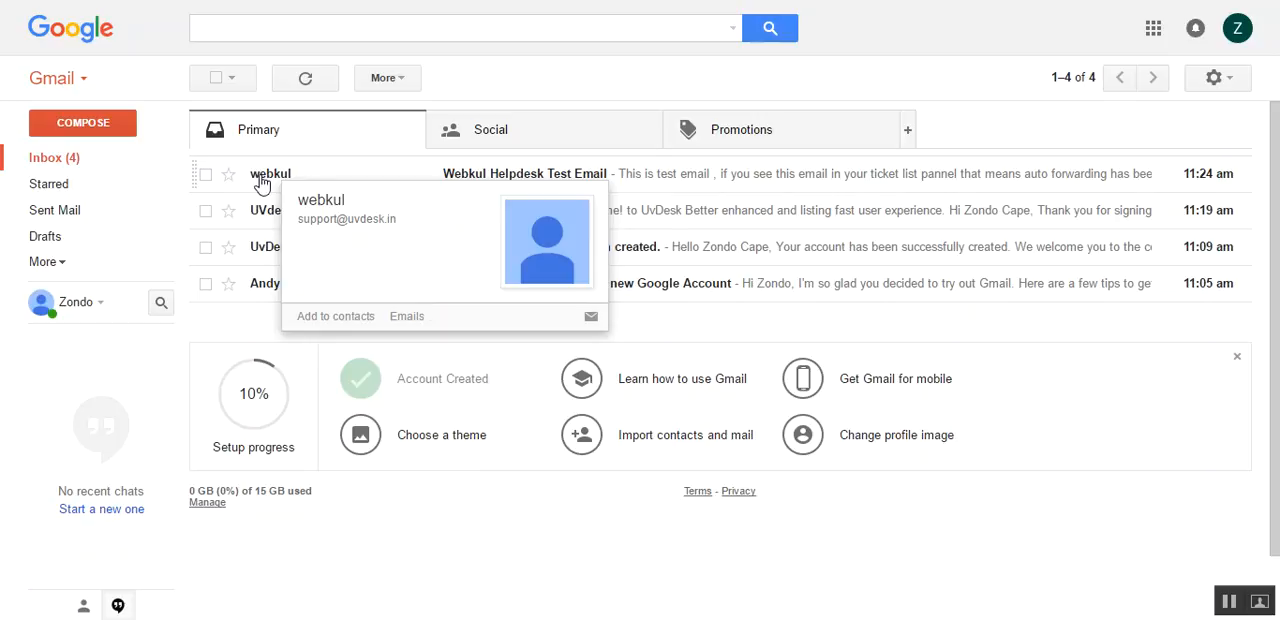
# View the Webkul Helpdesk Test Email in Gmail confirming auto forwarding is enabled
pyautogui.click(524, 173)
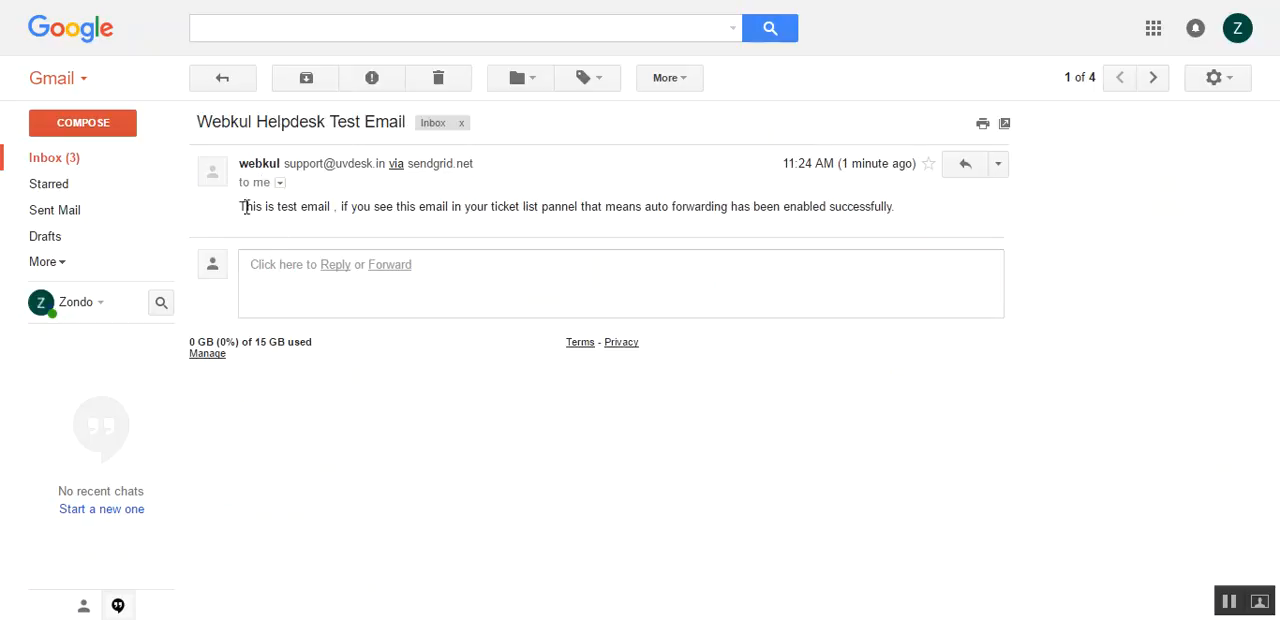
pyautogui.moveTo(343, 222)
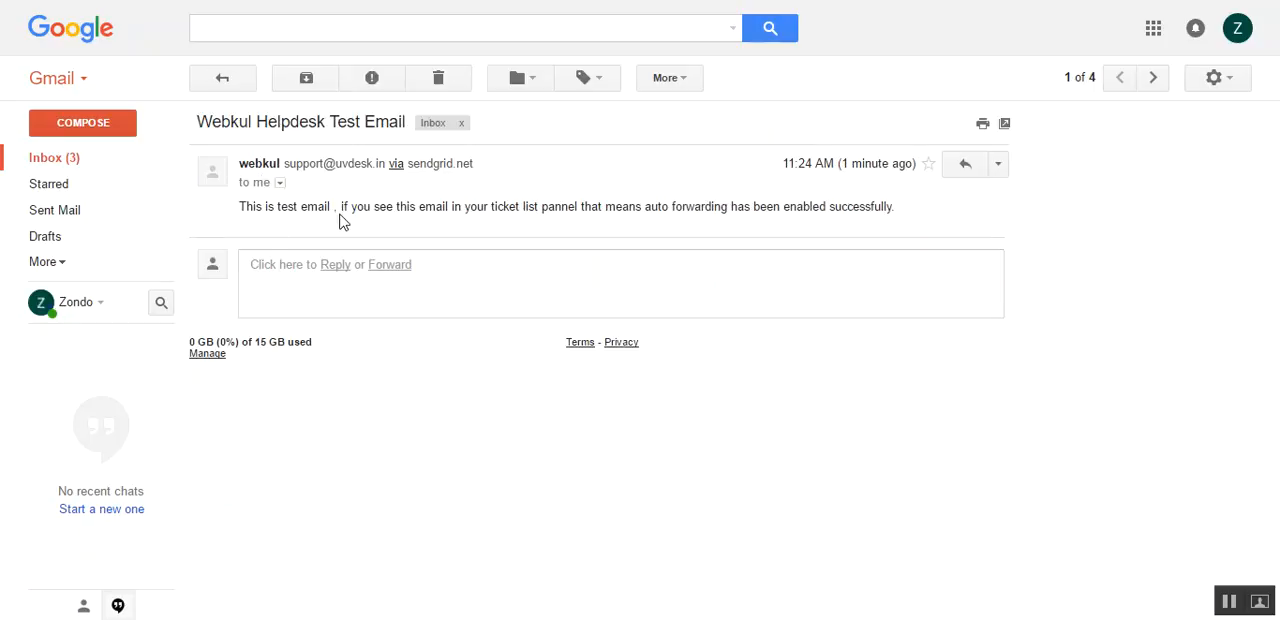